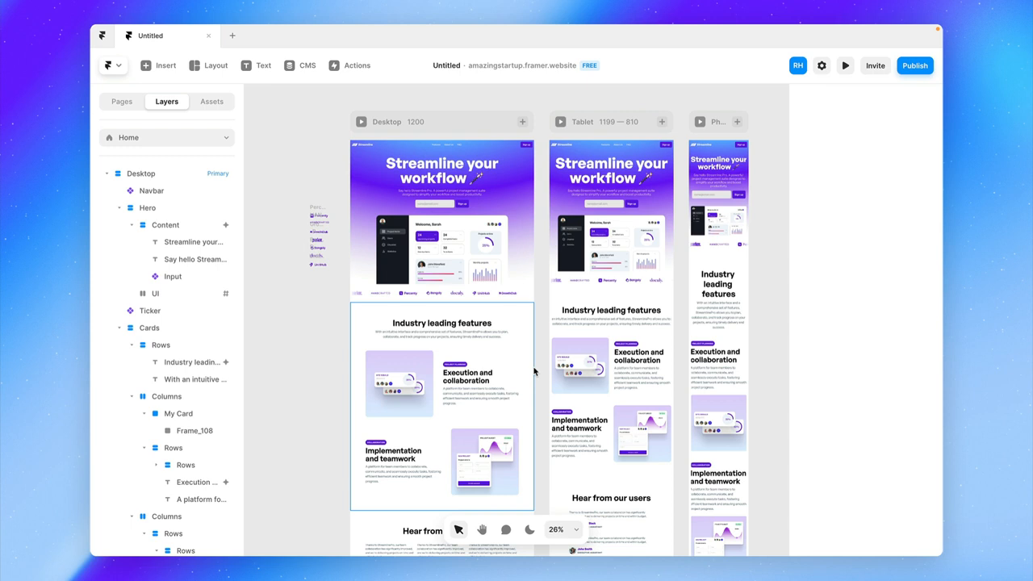
mouse_move(872, 113)
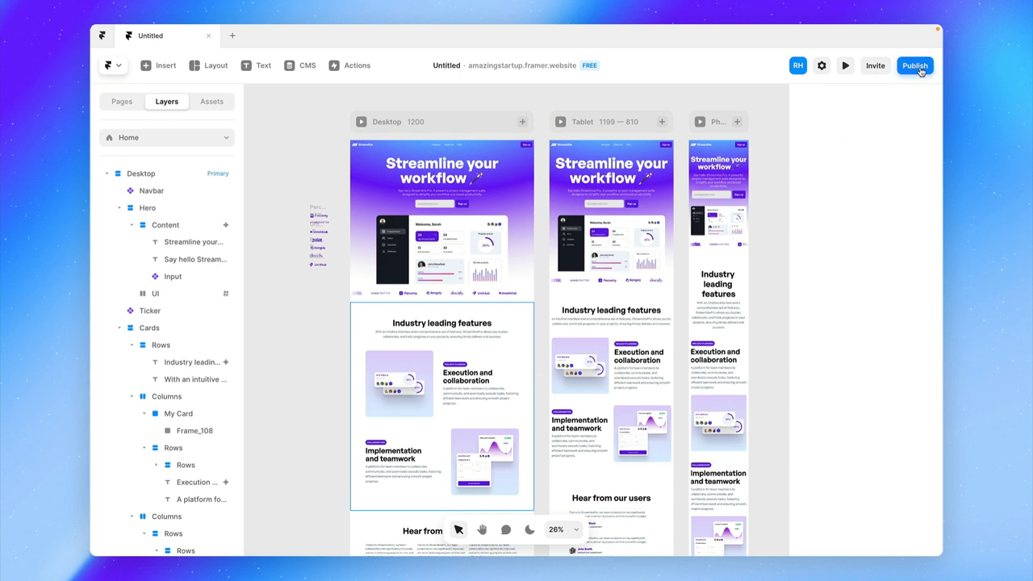
Step: Publish the pending Home page change so no unpublished changes remain
click(913, 64)
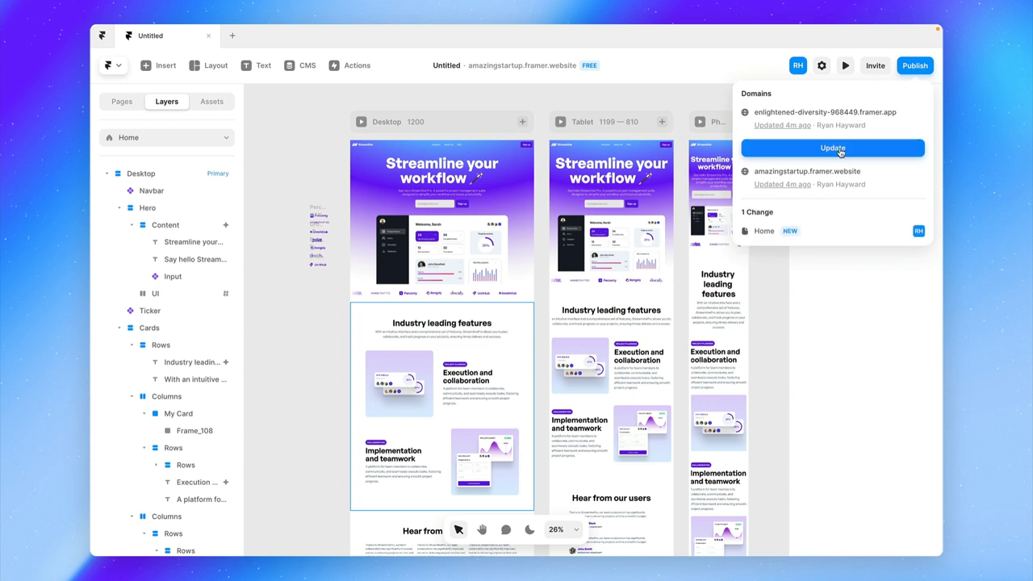
click(833, 148)
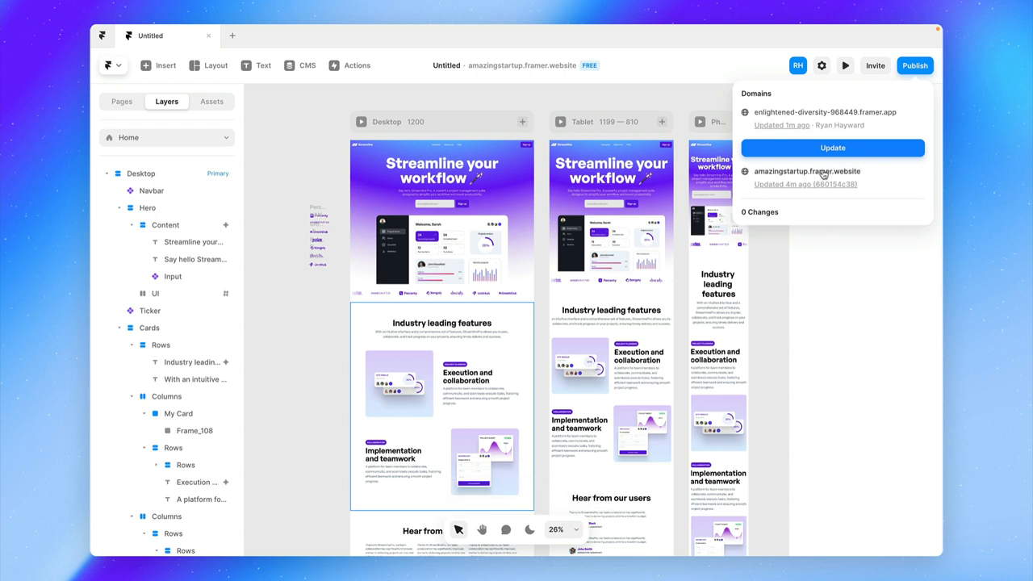
Step: Show the site's Domains settings and dismiss the Add Custom Domain upgrade prompt
click(821, 64)
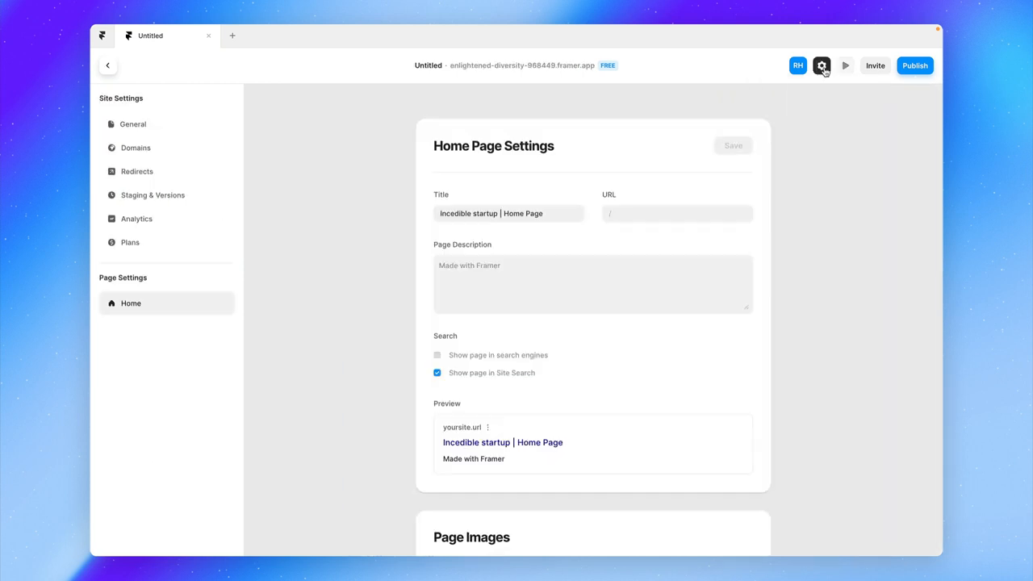
click(136, 148)
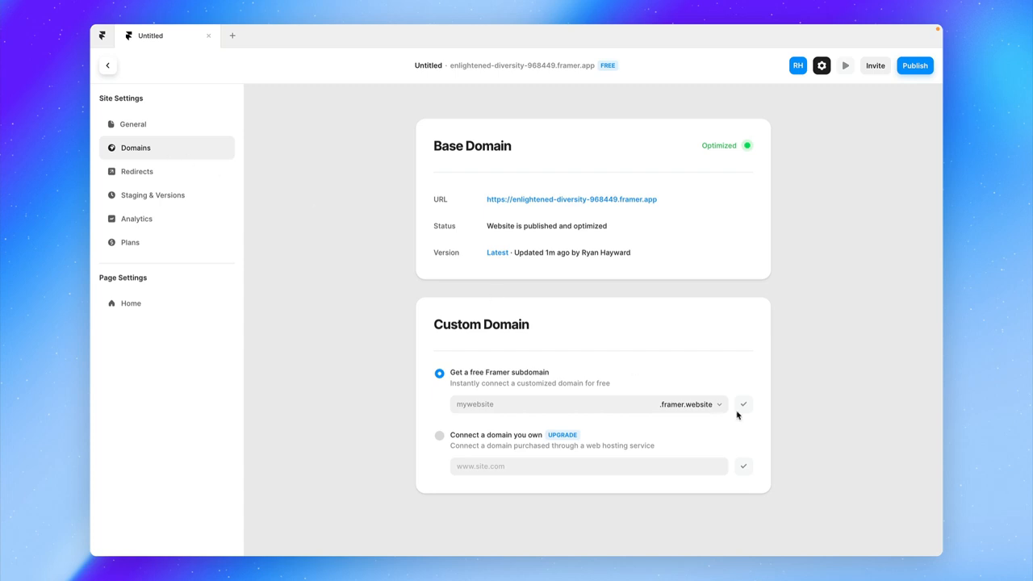
click(568, 403)
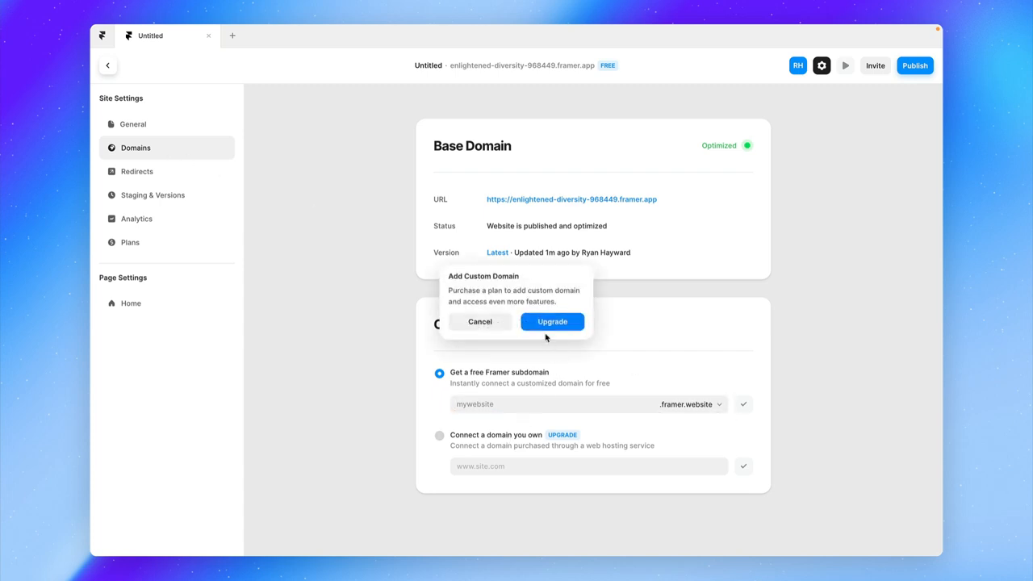
click(479, 321)
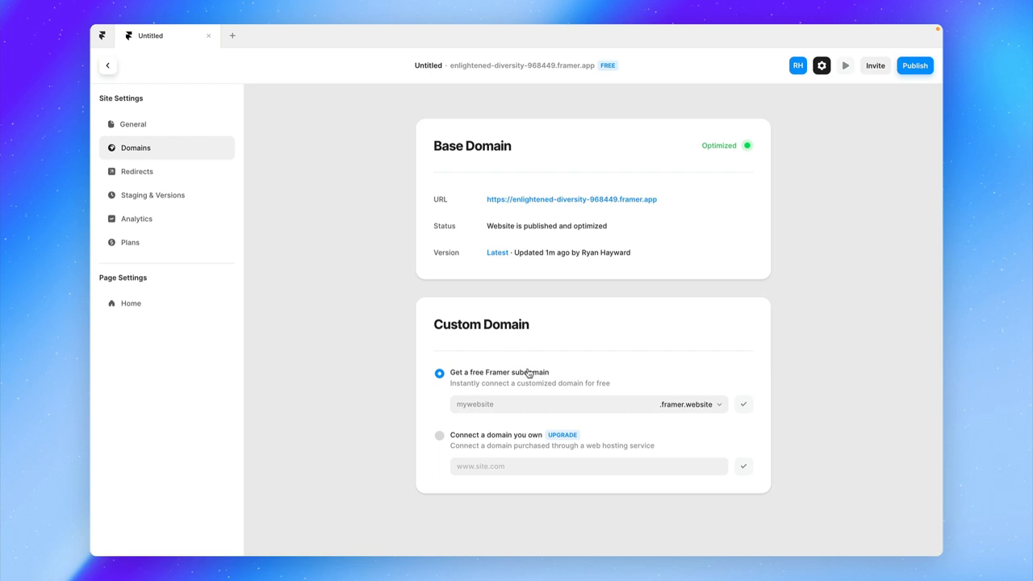
Step: Connect the free subdomain thebestwebsiteof2023.framer.website as the custom domain
click(564, 404)
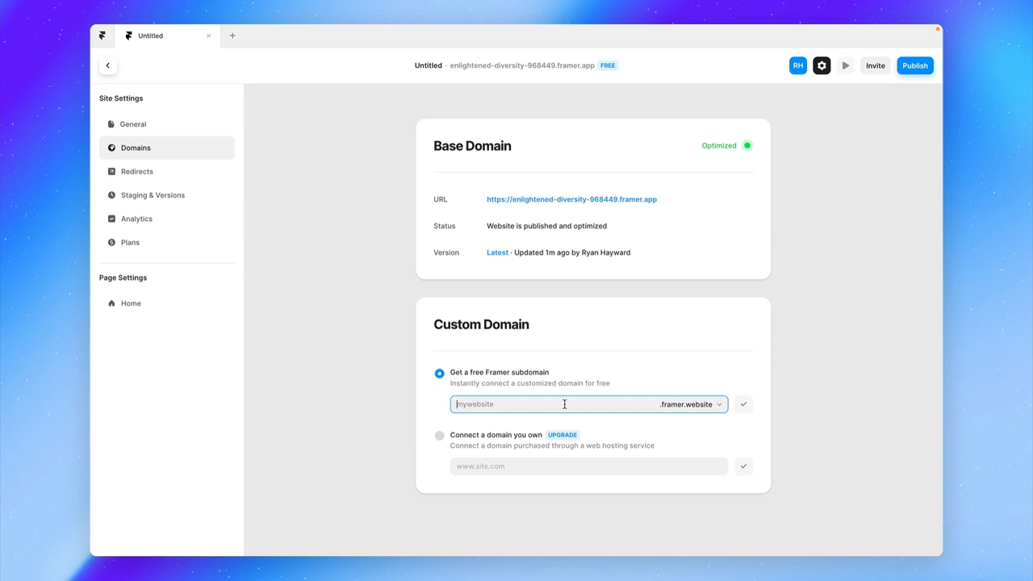
text(thebestwebsiteof2023)
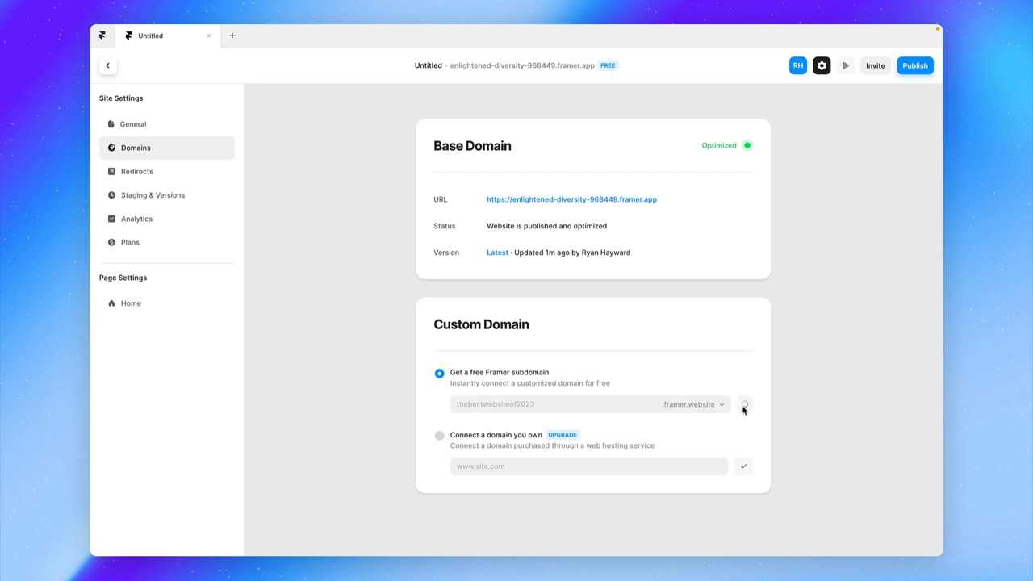
click(743, 404)
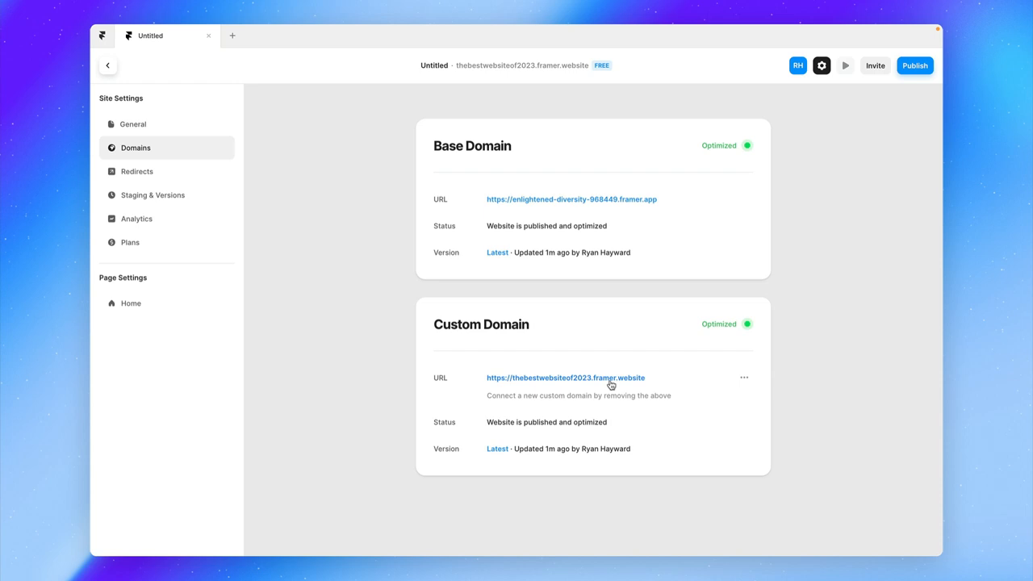
click(913, 64)
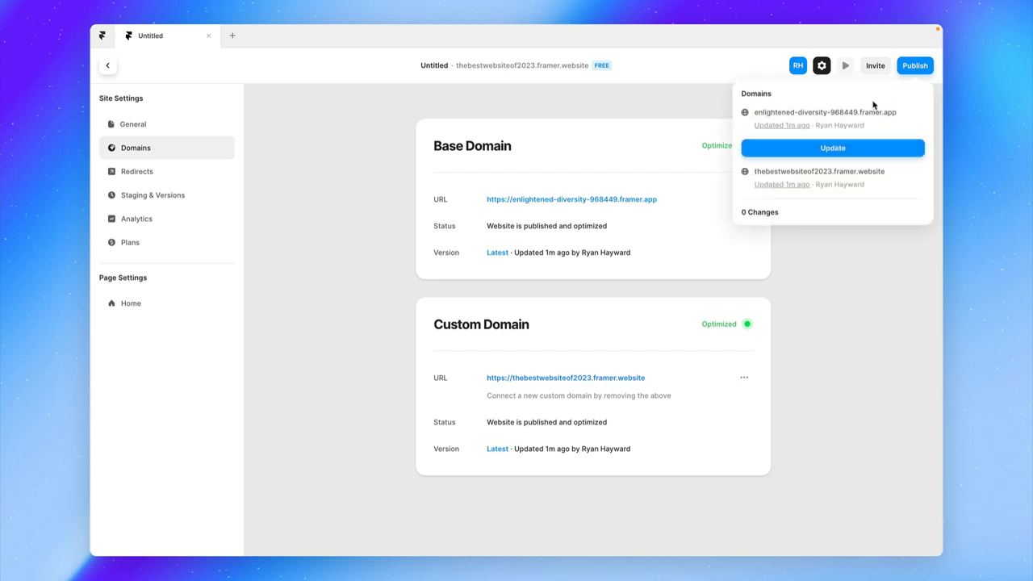
Step: Publish the latest site version live to thebestwebsiteof2023.framer.website
click(833, 148)
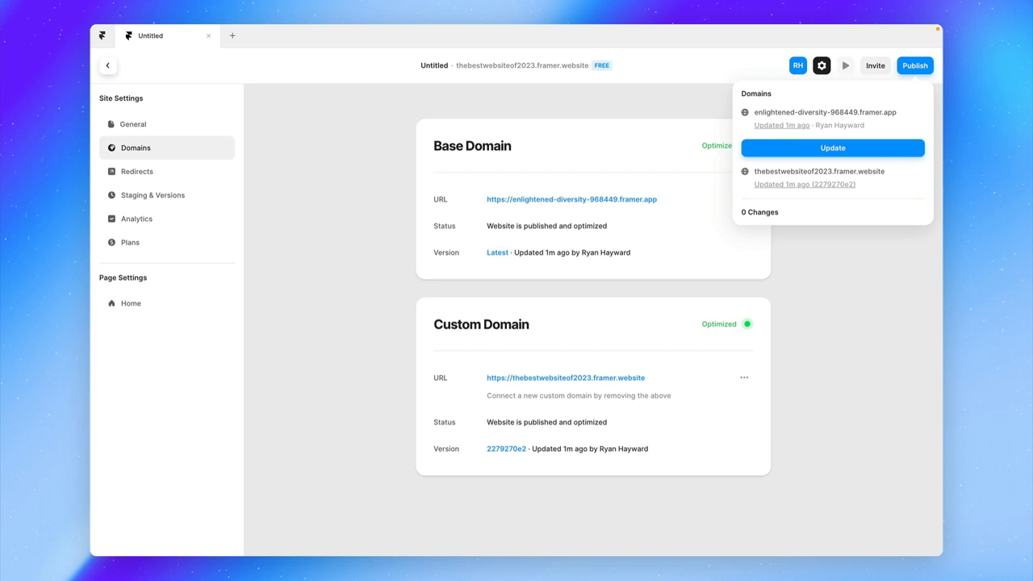
mouse_move(790, 332)
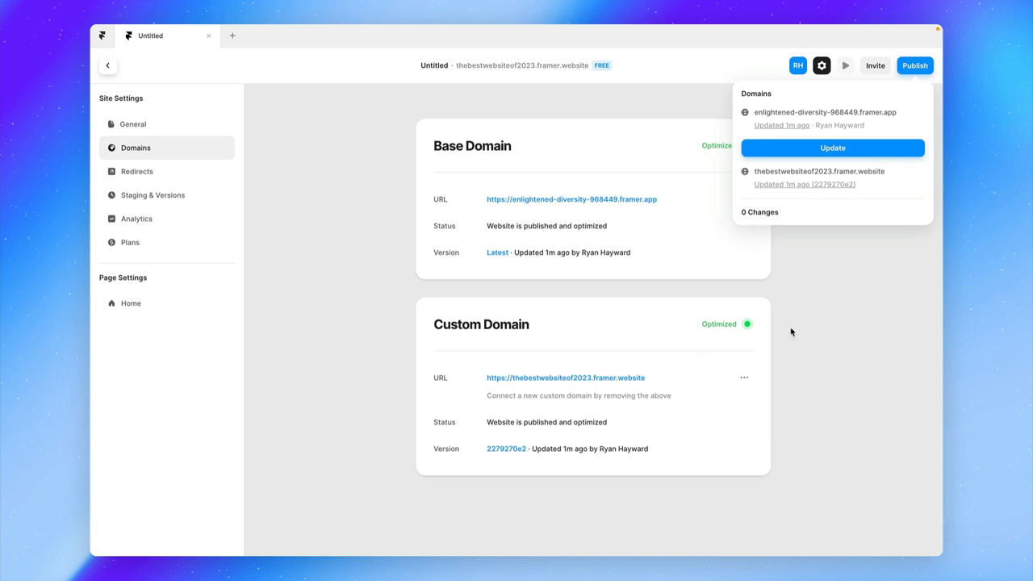